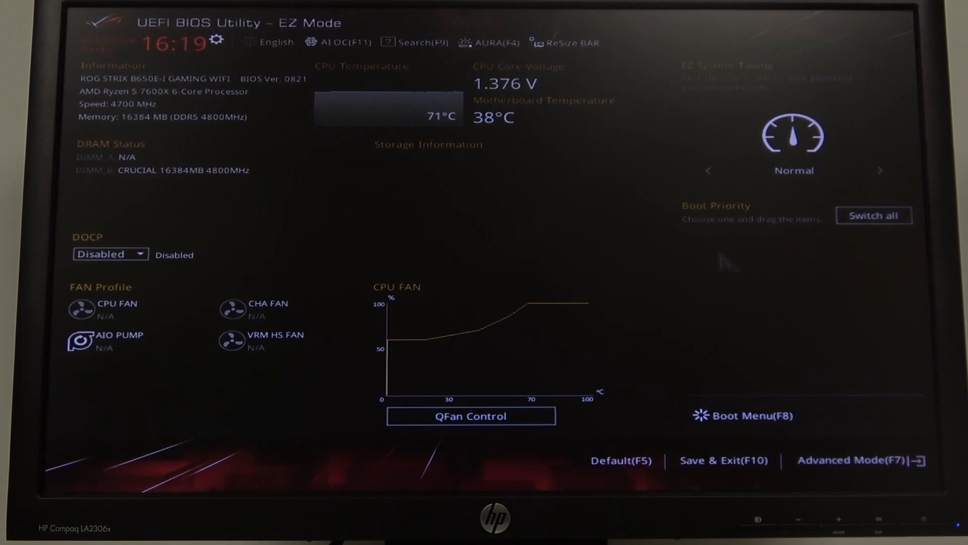
mouse_move(766, 272)
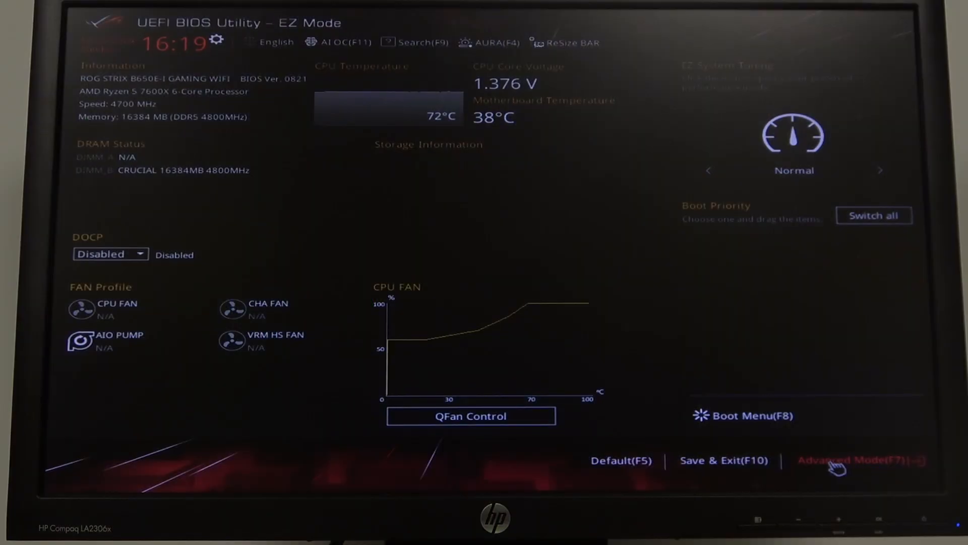
Switch to Advanced Mode and open Main > Security, where both passwords show Not Installed
left_click(839, 460)
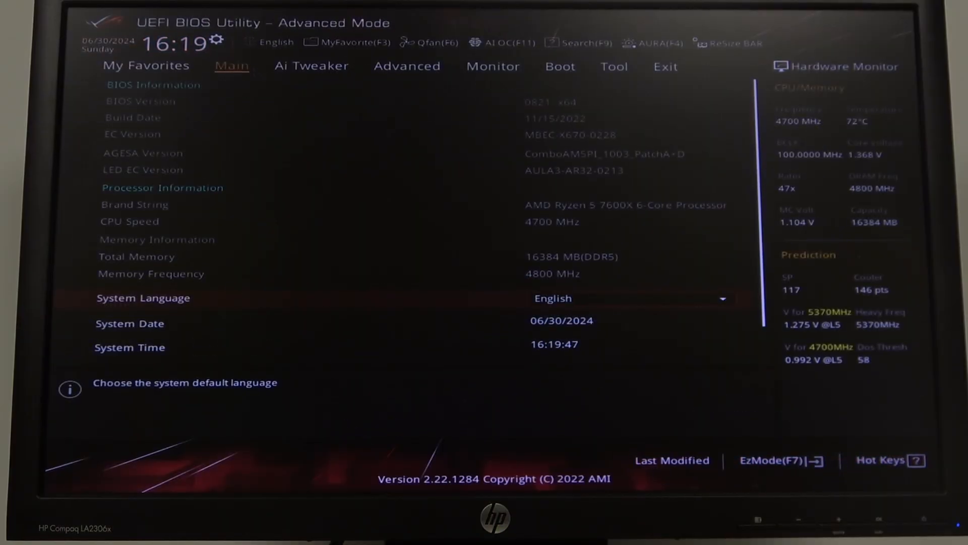
scroll("down", 3)
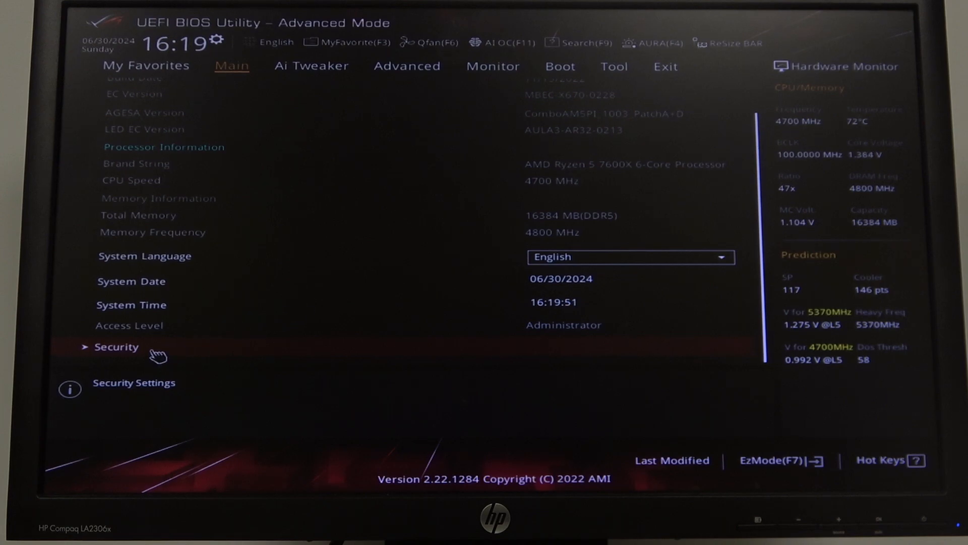
left_click(116, 347)
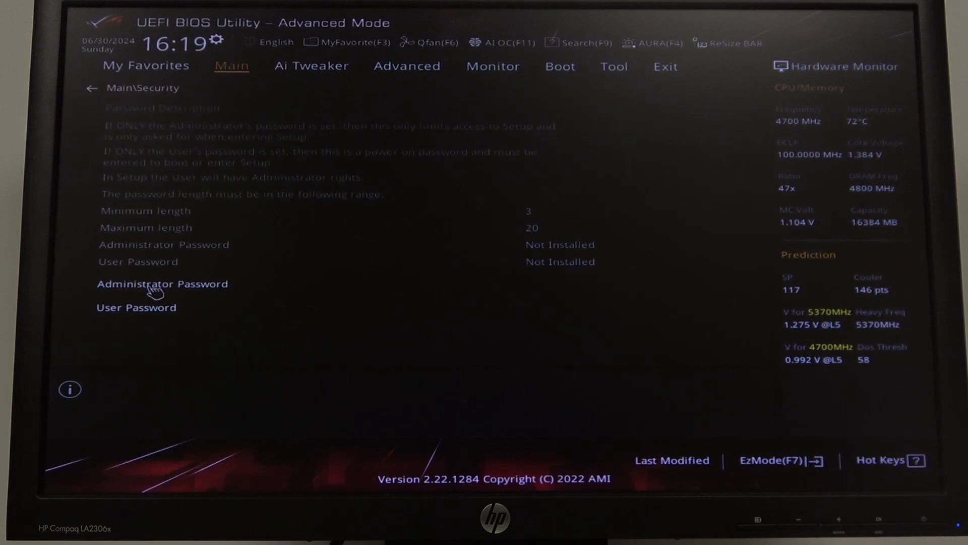
Create an administrator password, entering it in both fields and confirming with Ok
left_click(163, 284)
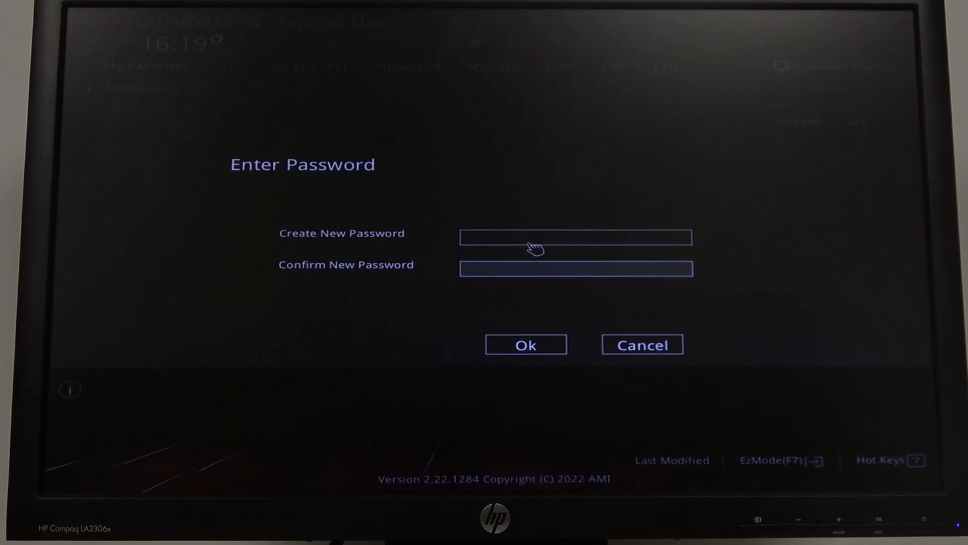
type("**")
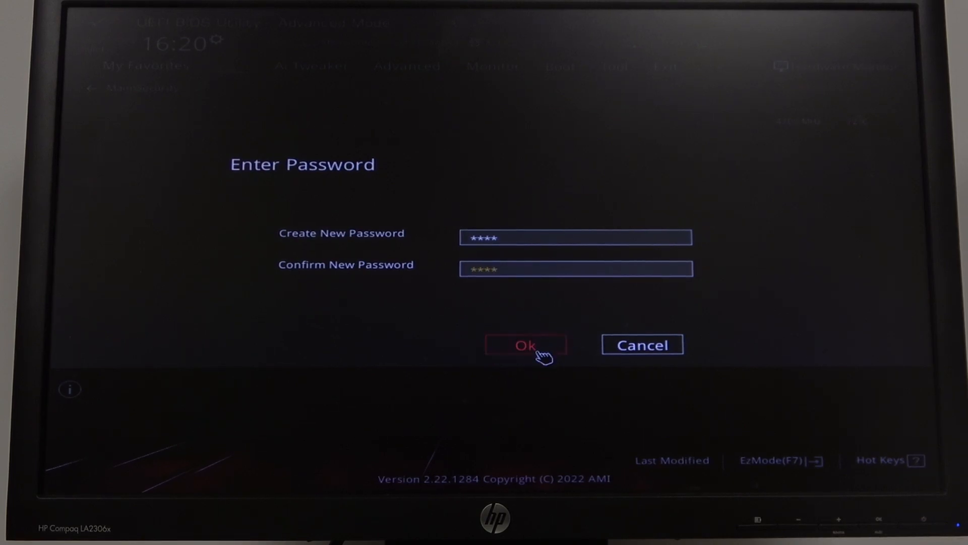
left_click(525, 344)
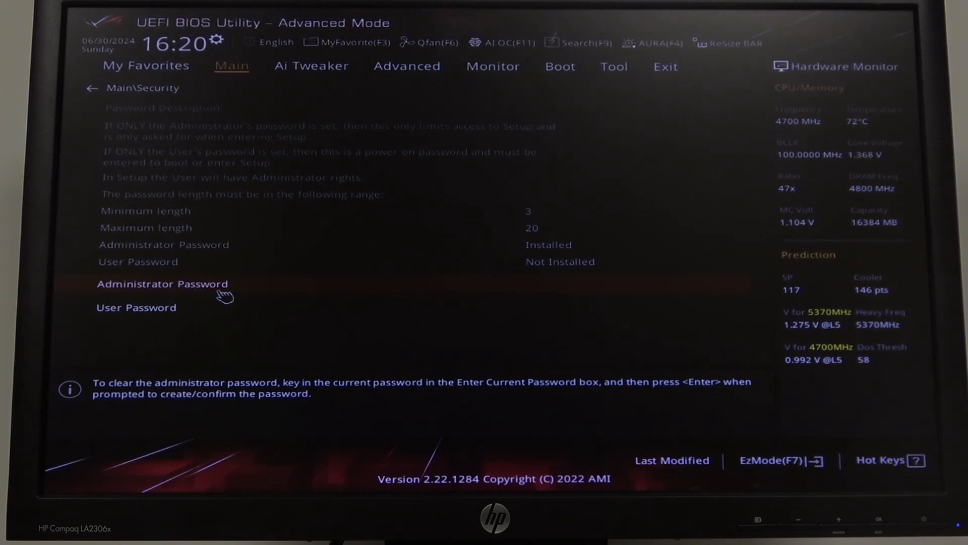
Enter the current administrator password and leave the Create New Password field blank
left_click(162, 284)
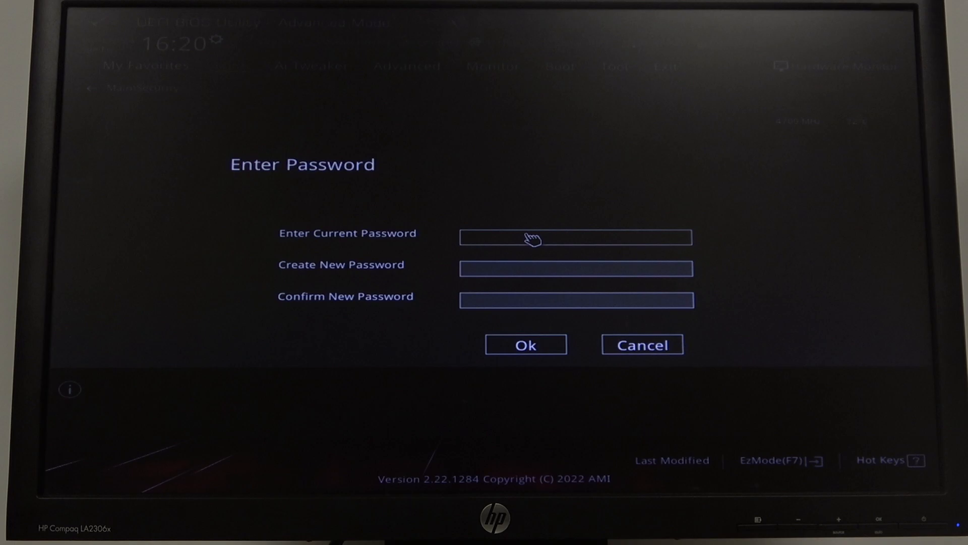
type("****")
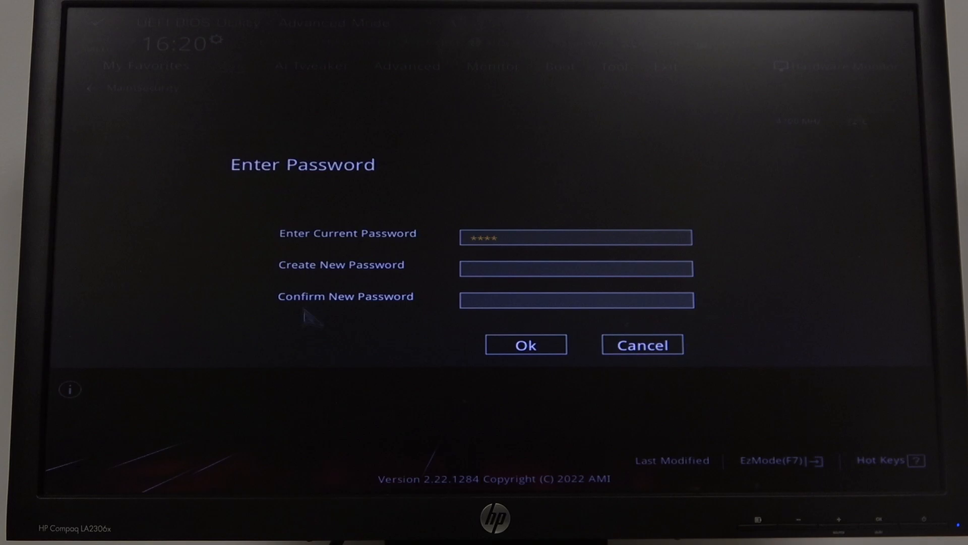
left_click(575, 268)
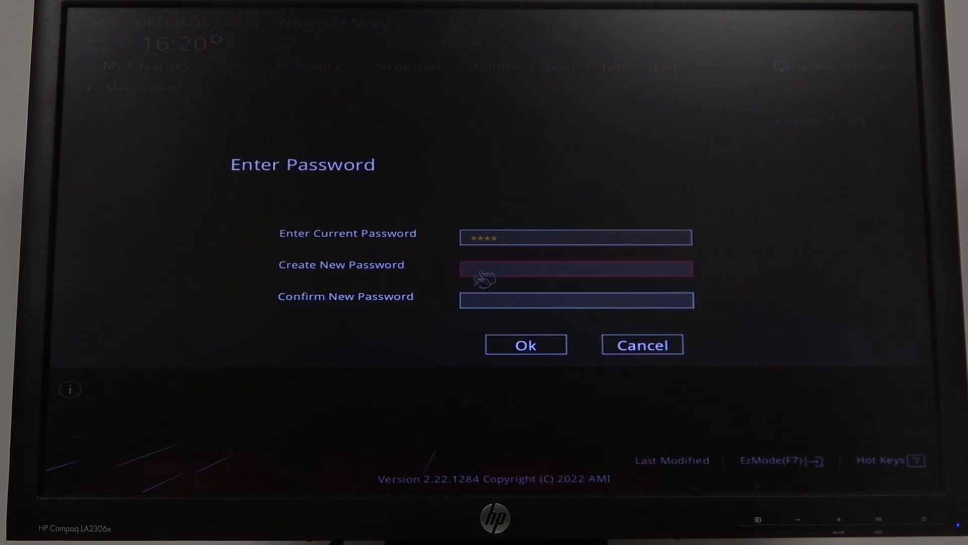